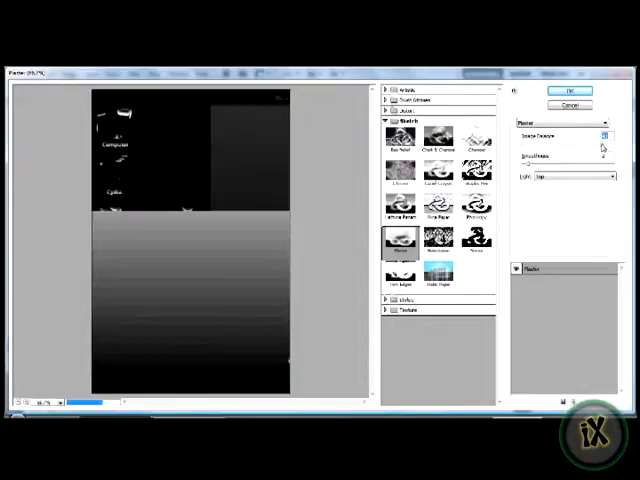
# - Apply the Sketch (emboss-style) effect from the Filter Gallery to the grayscale screenshot
pyautogui.click(438, 172)
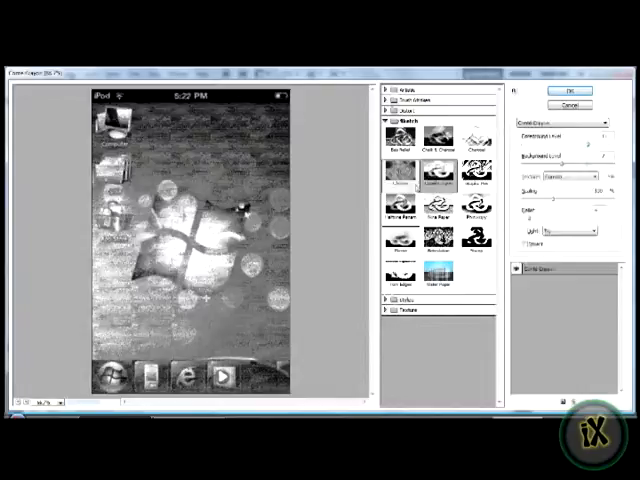
pyautogui.click(570, 92)
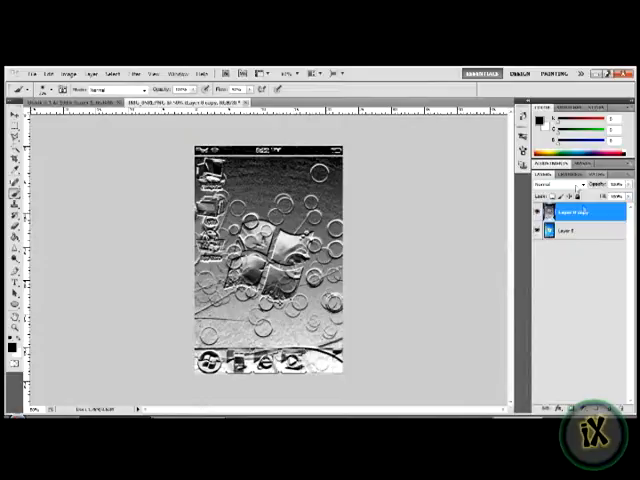